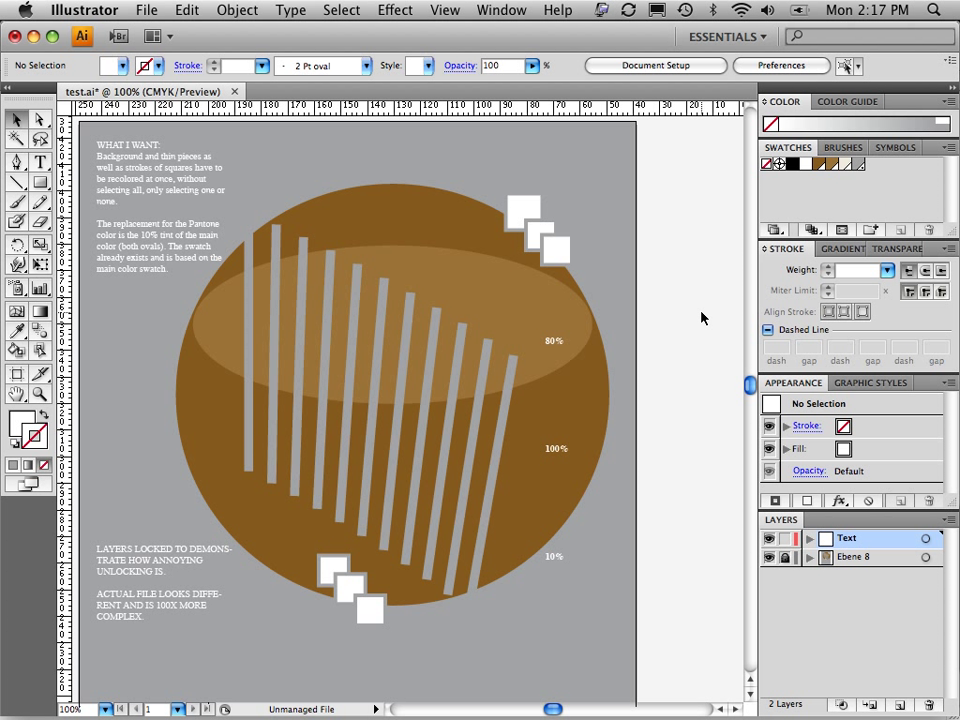
mouse_move(707, 327)
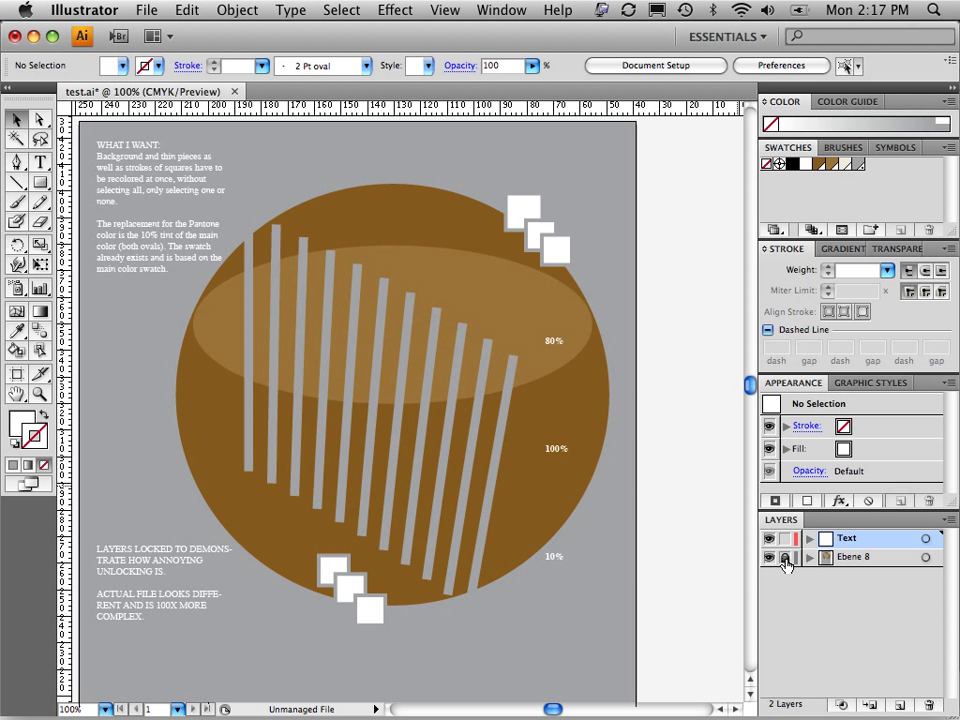
Step: Unlock the Ebene 8 layer, select all the artwork, and open Recolor Artwork
click(808, 557)
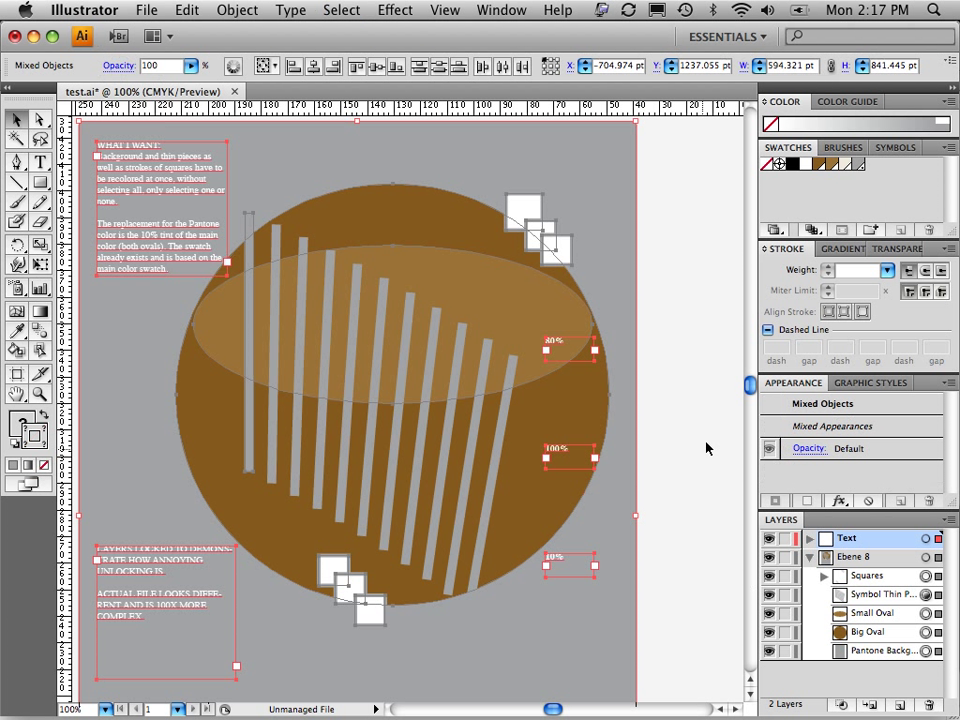
mouse_move(740, 403)
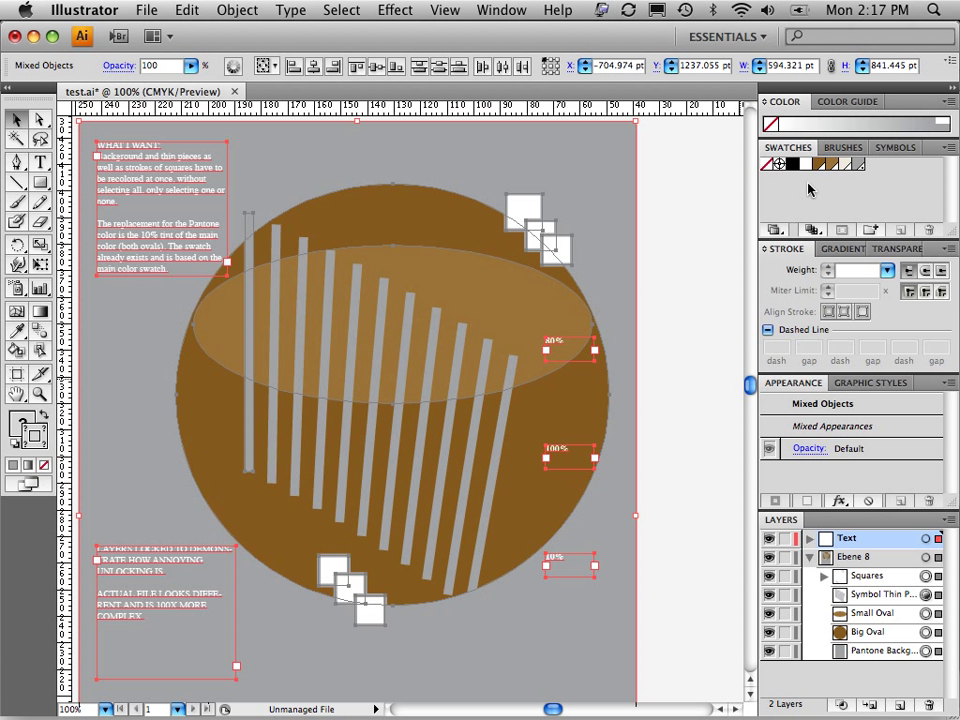
mouse_move(485, 145)
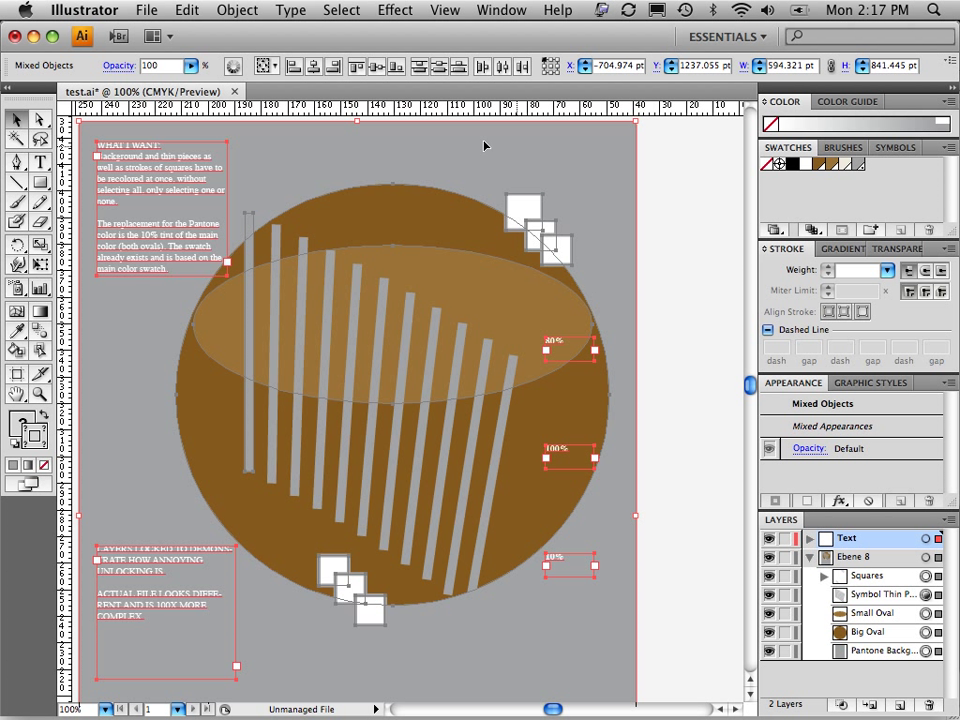
mouse_move(470, 153)
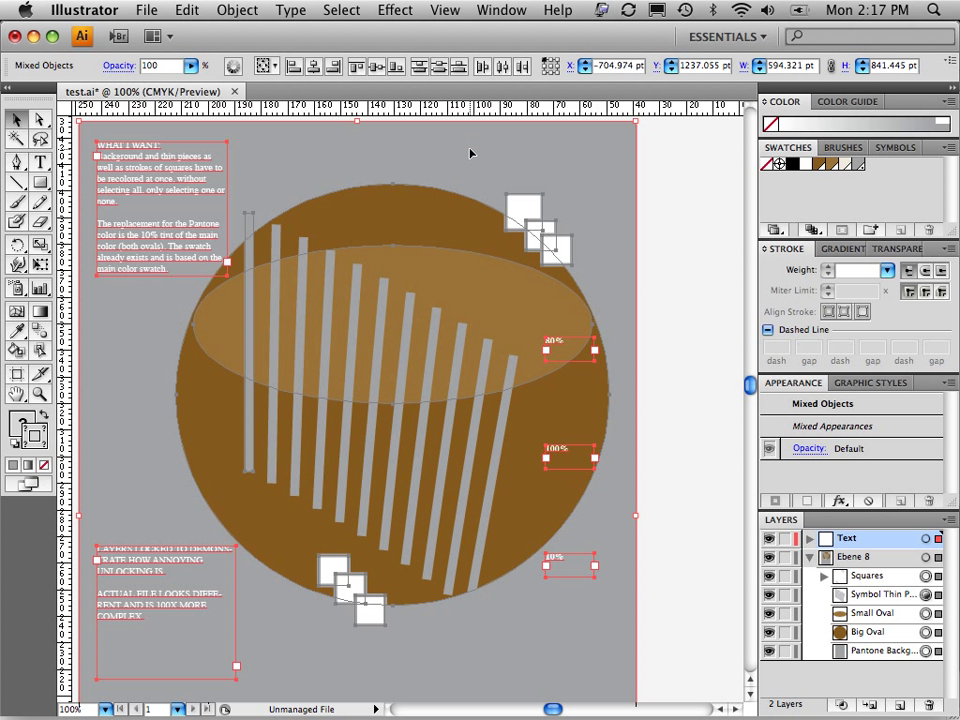
mouse_move(510, 200)
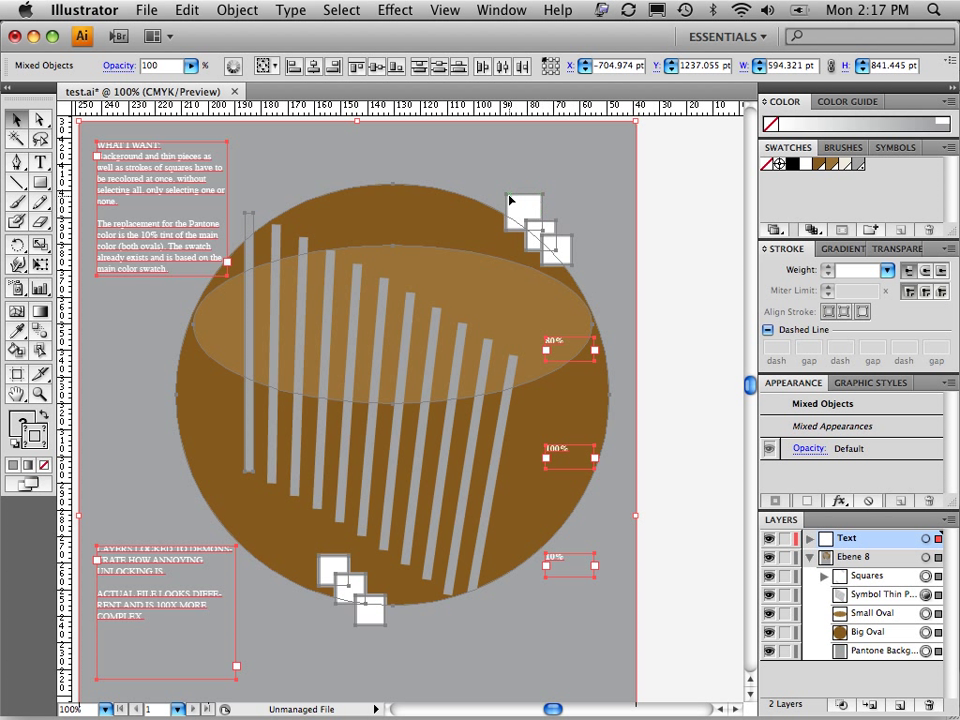
mouse_move(563, 203)
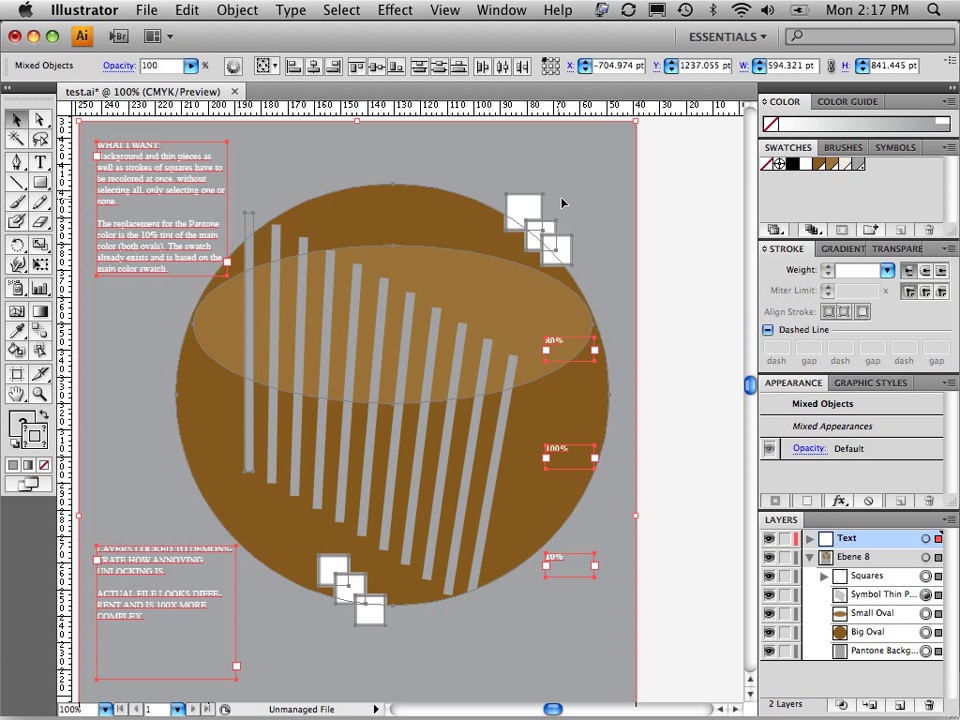
mouse_move(676, 200)
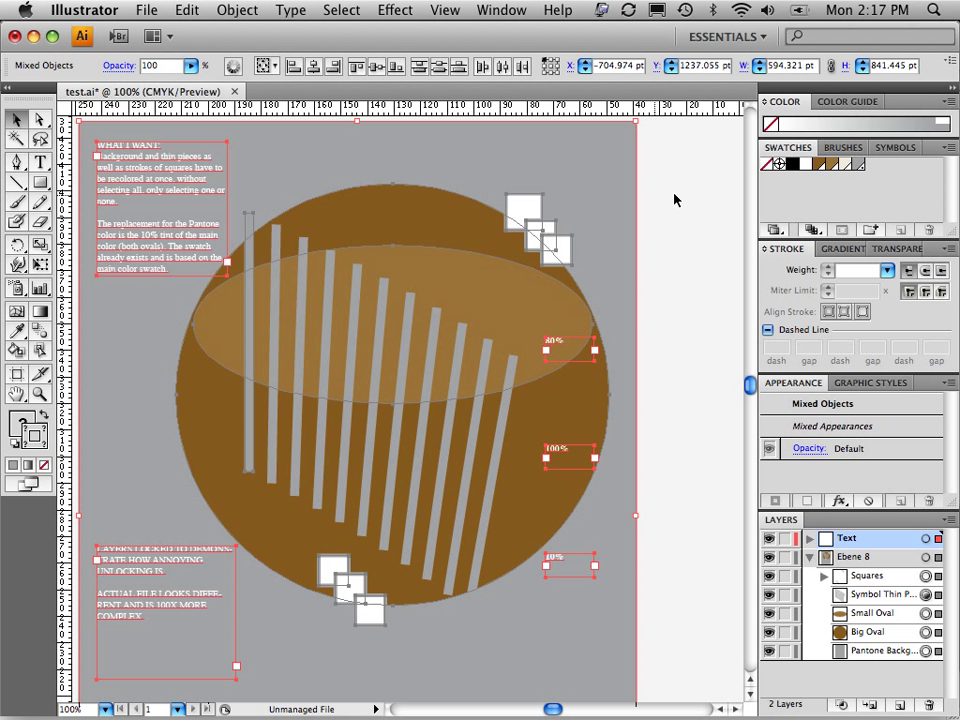
mouse_move(843, 165)
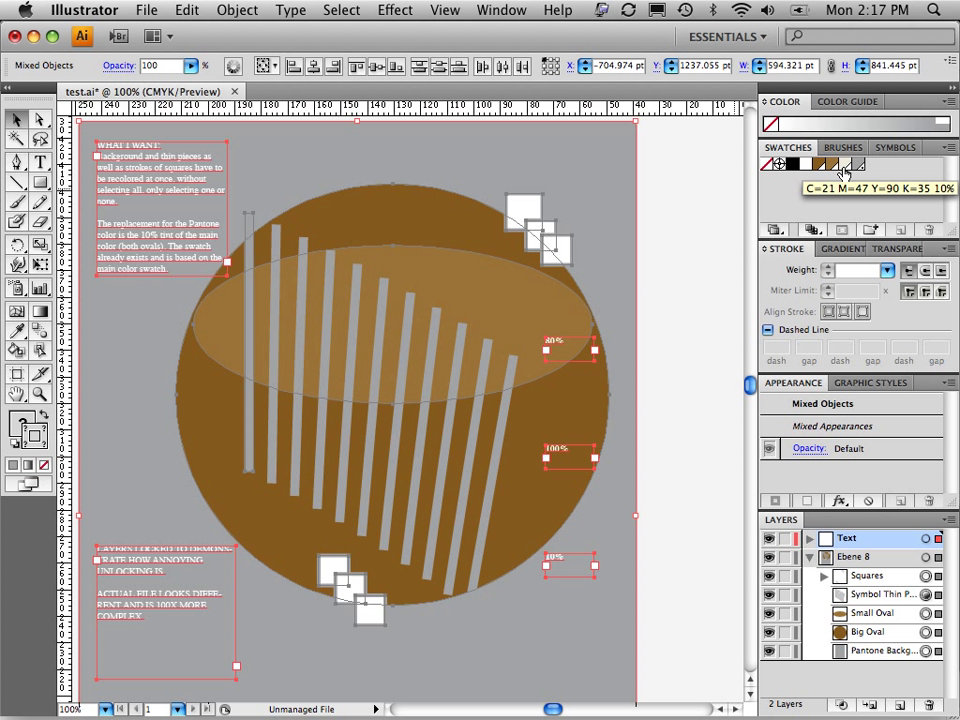
mouse_move(845, 180)
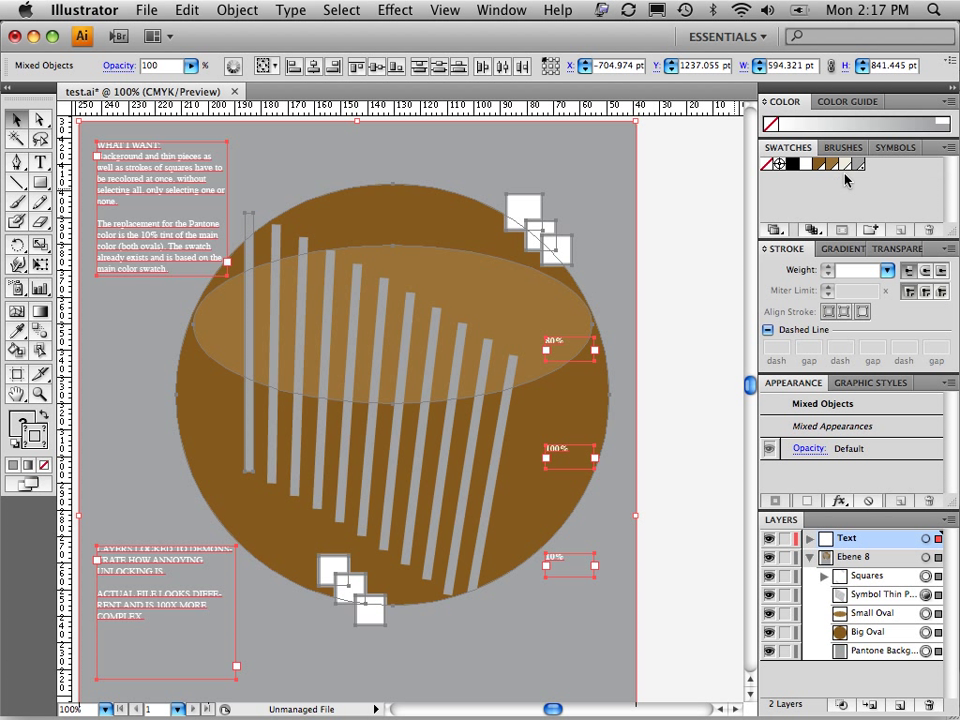
mouse_move(843, 184)
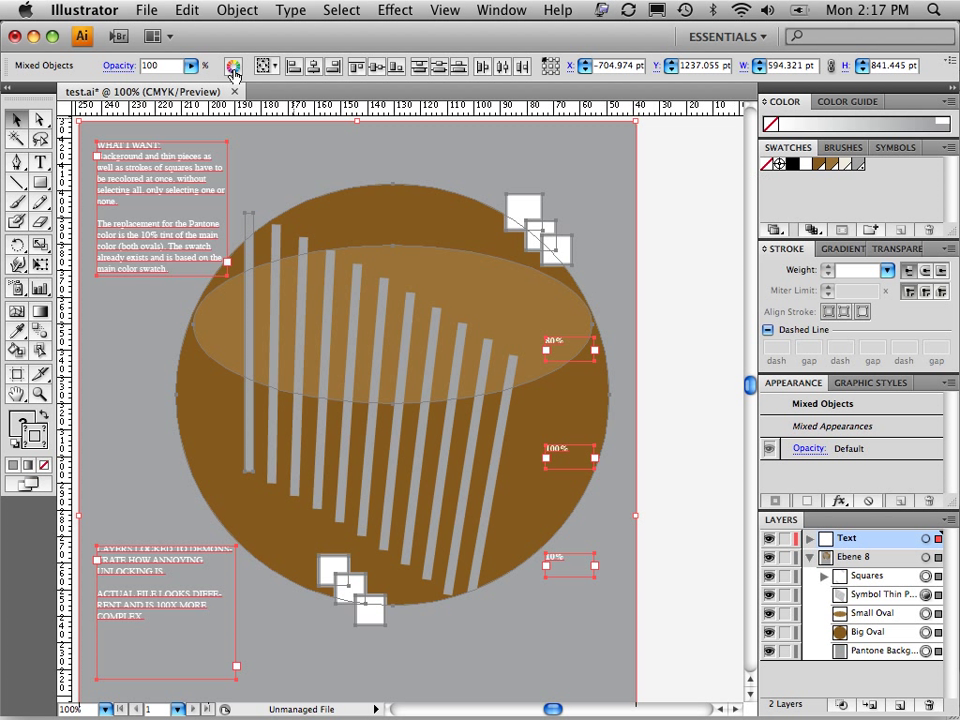
mouse_move(232, 66)
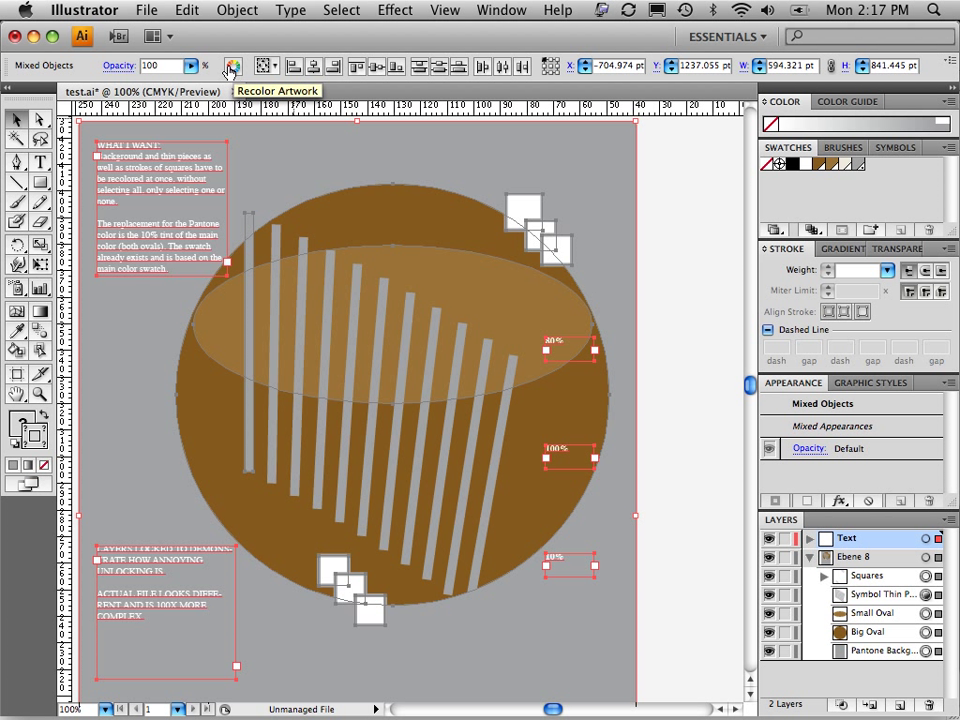
click(187, 10)
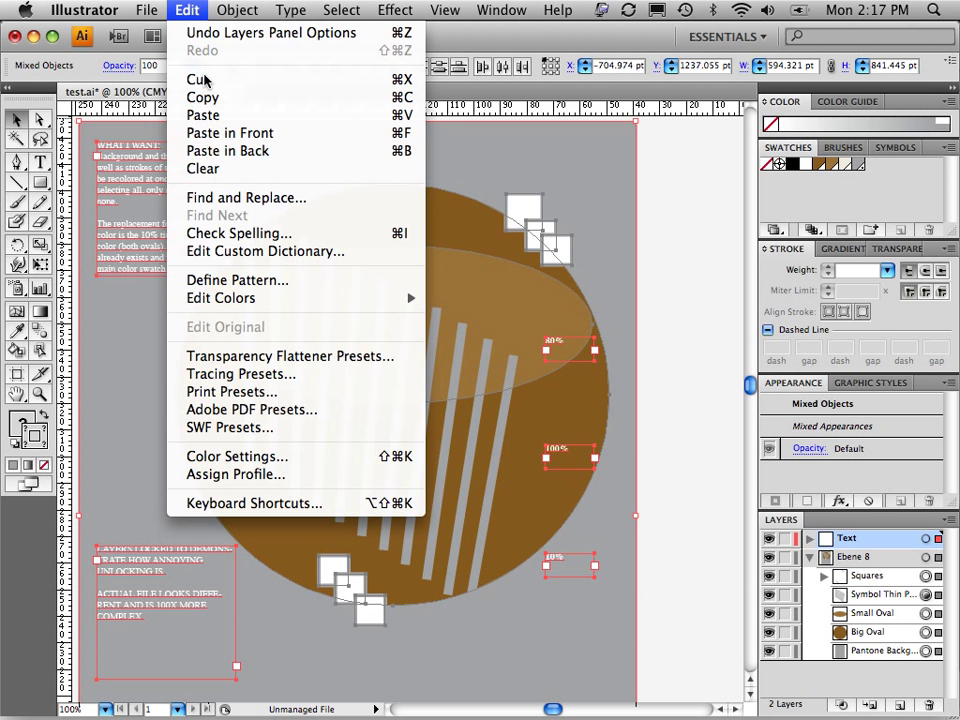
mouse_move(221, 298)
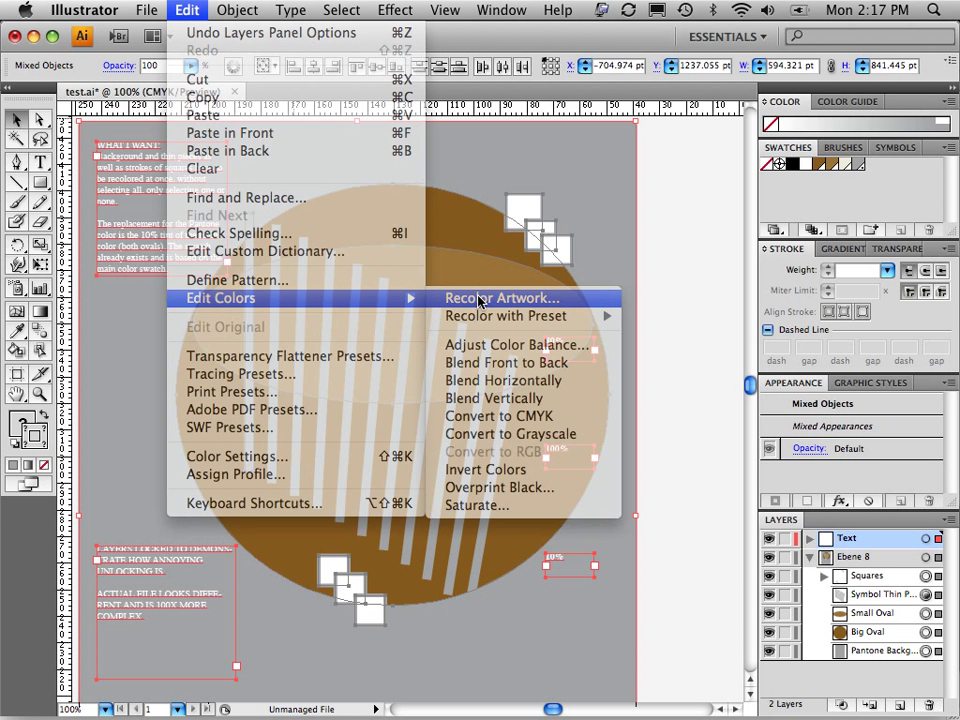
click(502, 298)
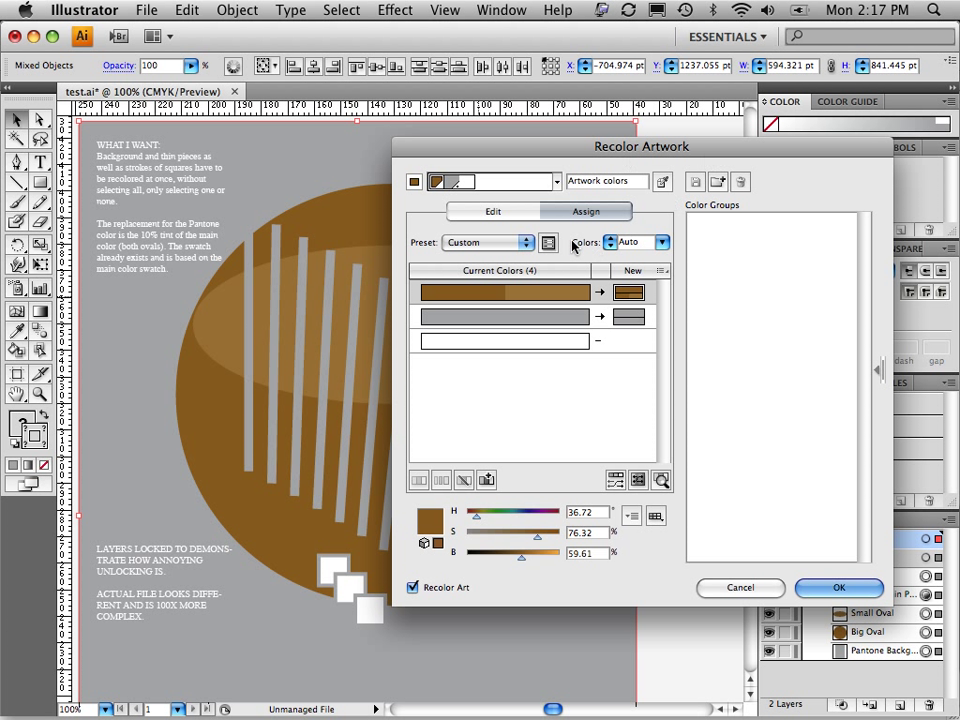
mouse_move(519, 388)
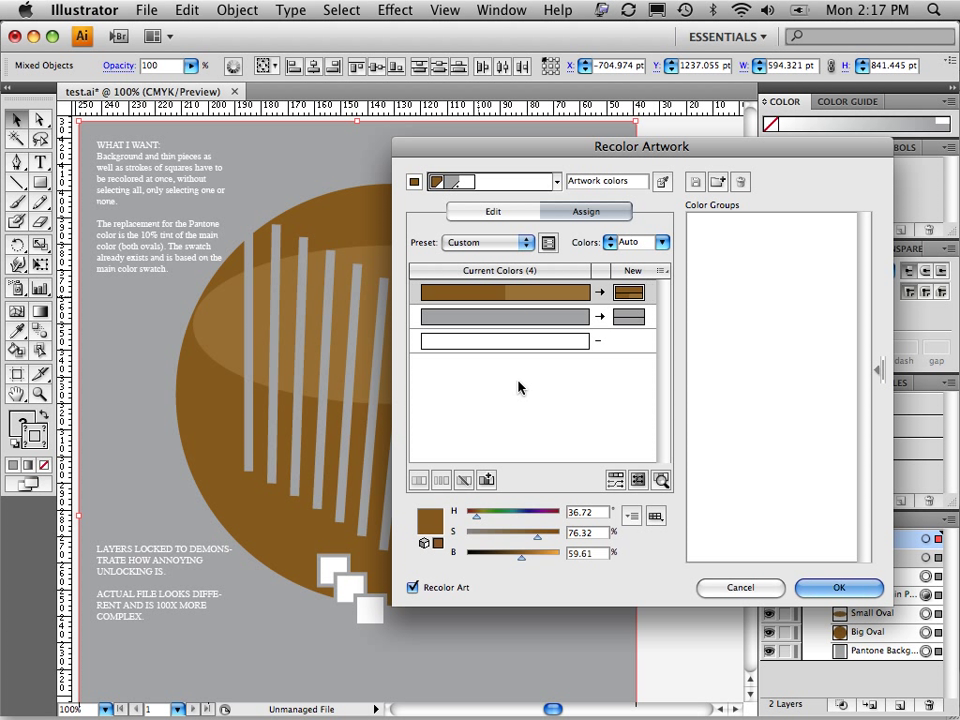
mouse_move(477, 372)
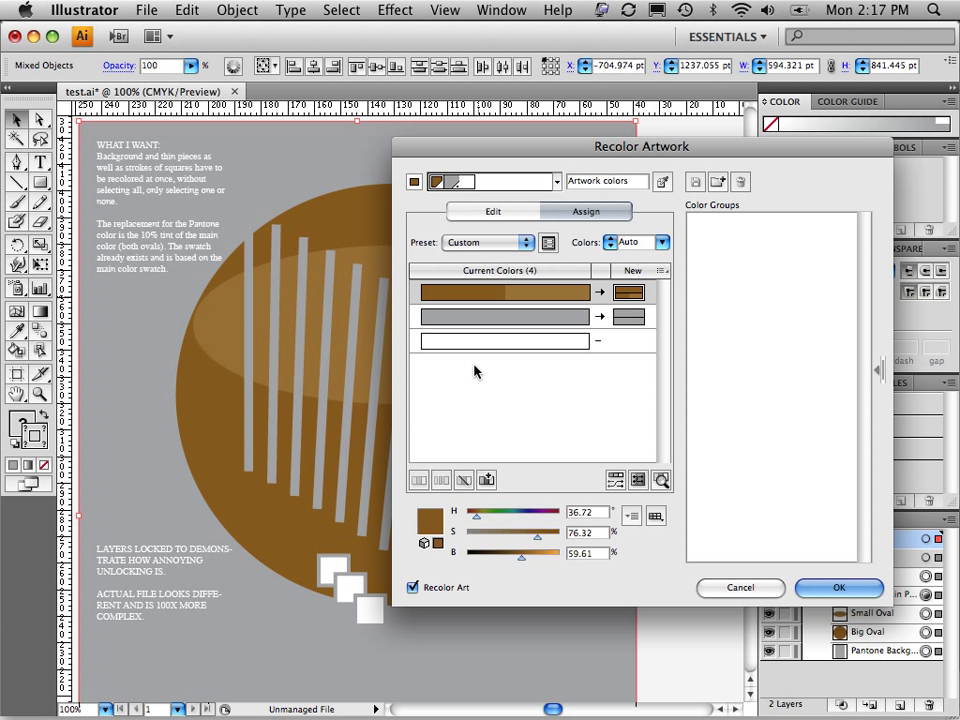
mouse_move(502, 292)
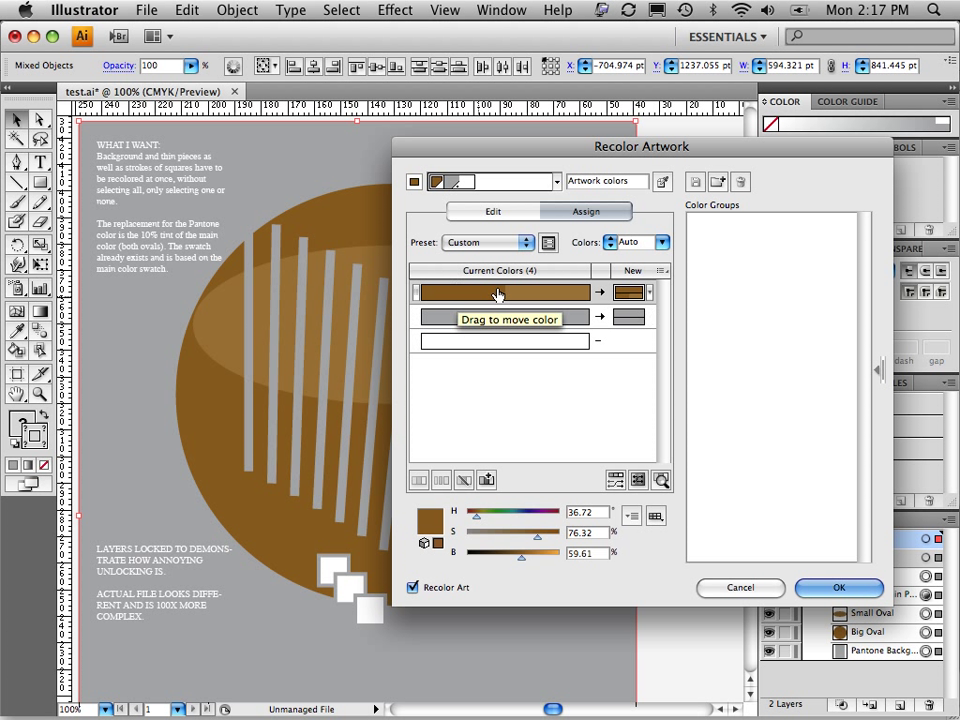
mouse_move(630, 291)
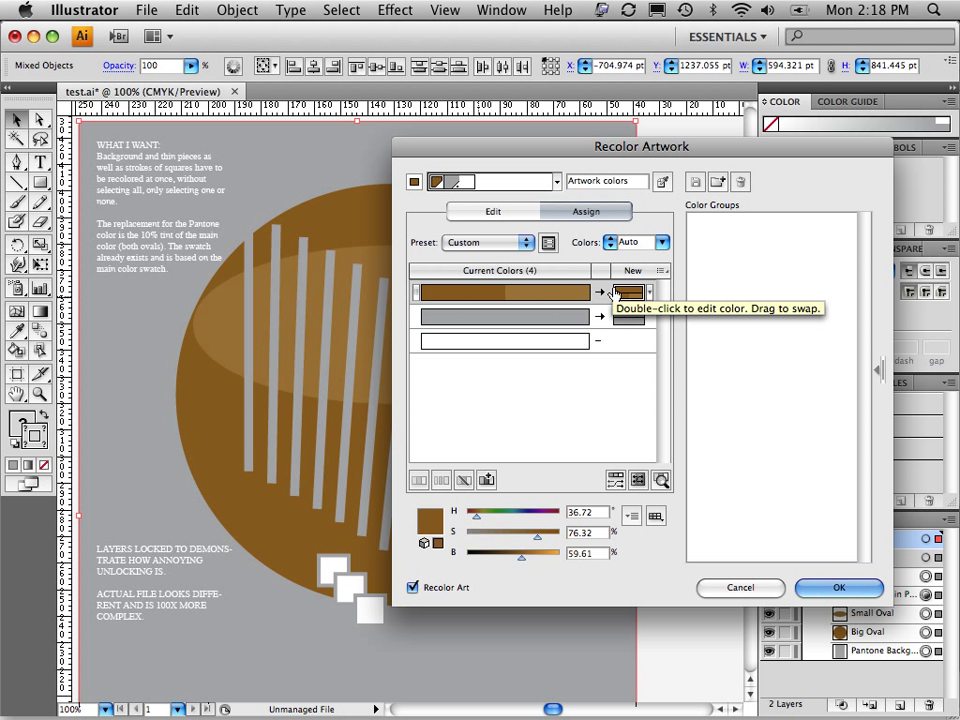
mouse_move(625, 325)
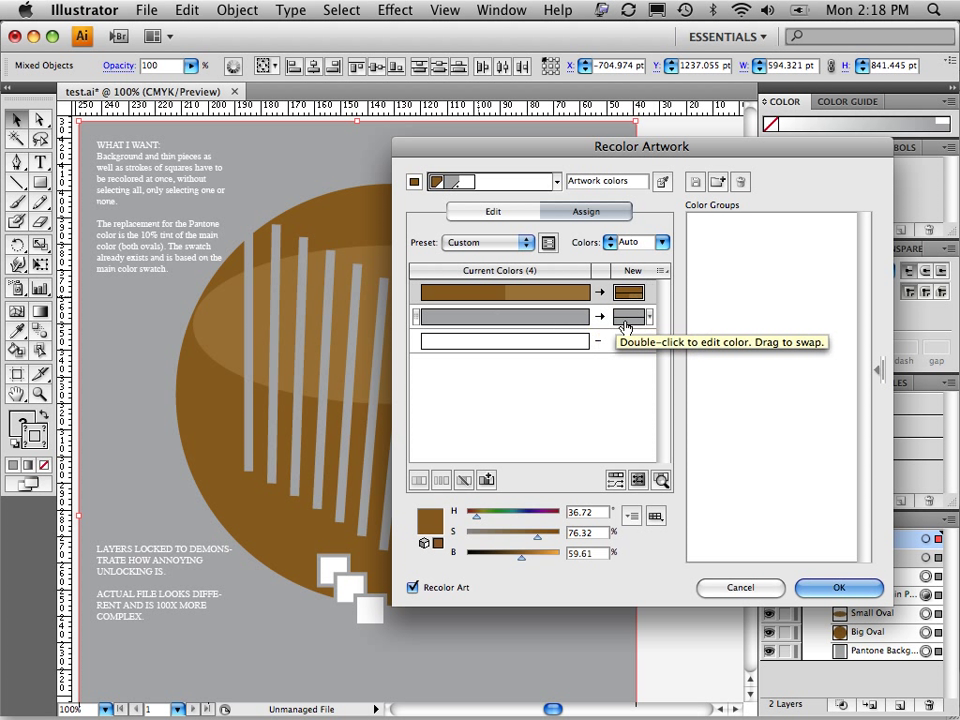
mouse_move(628, 345)
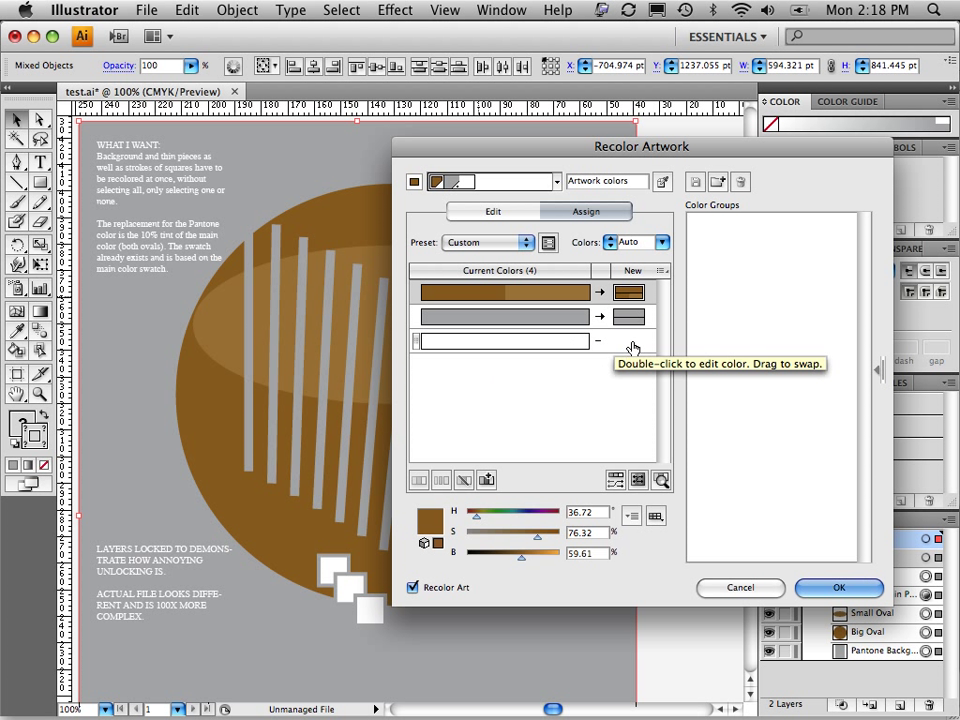
mouse_move(598, 292)
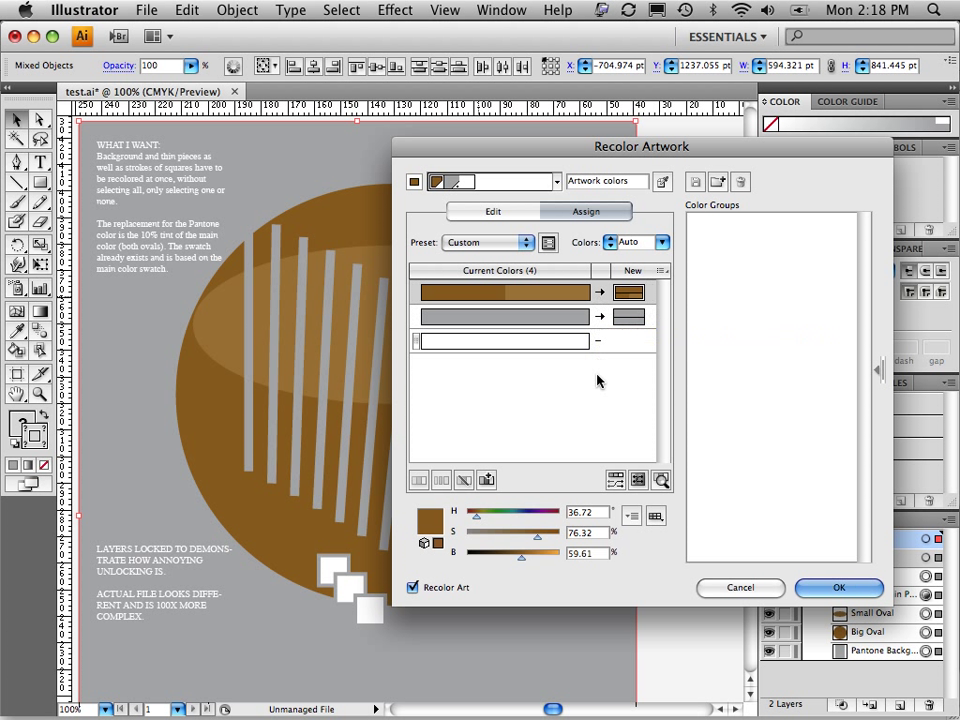
mouse_move(529, 291)
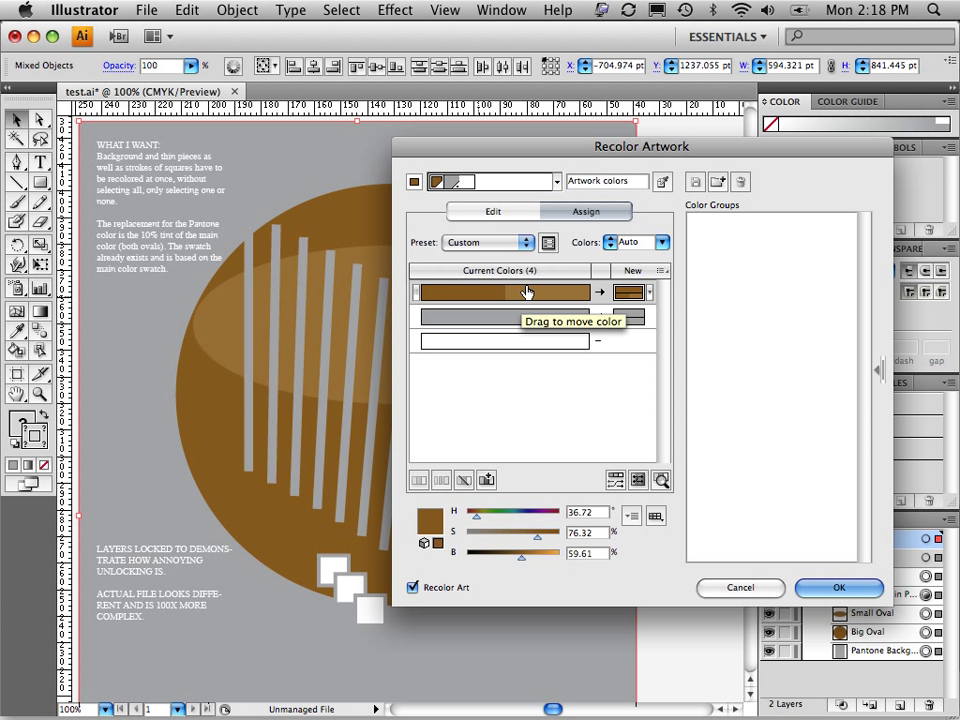
mouse_move(612, 291)
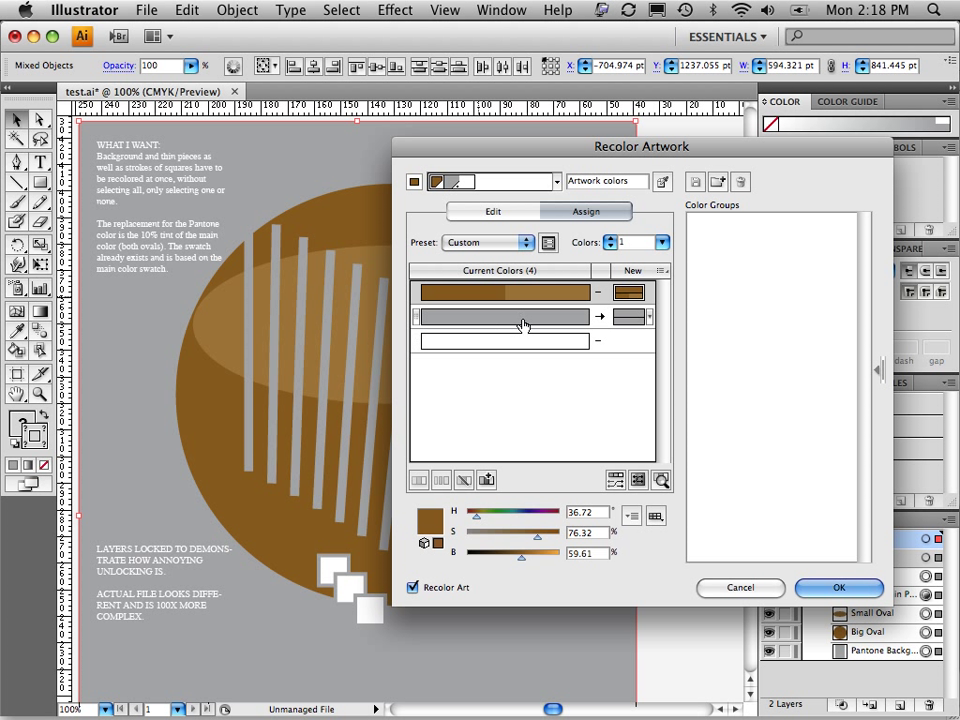
mouse_move(632, 318)
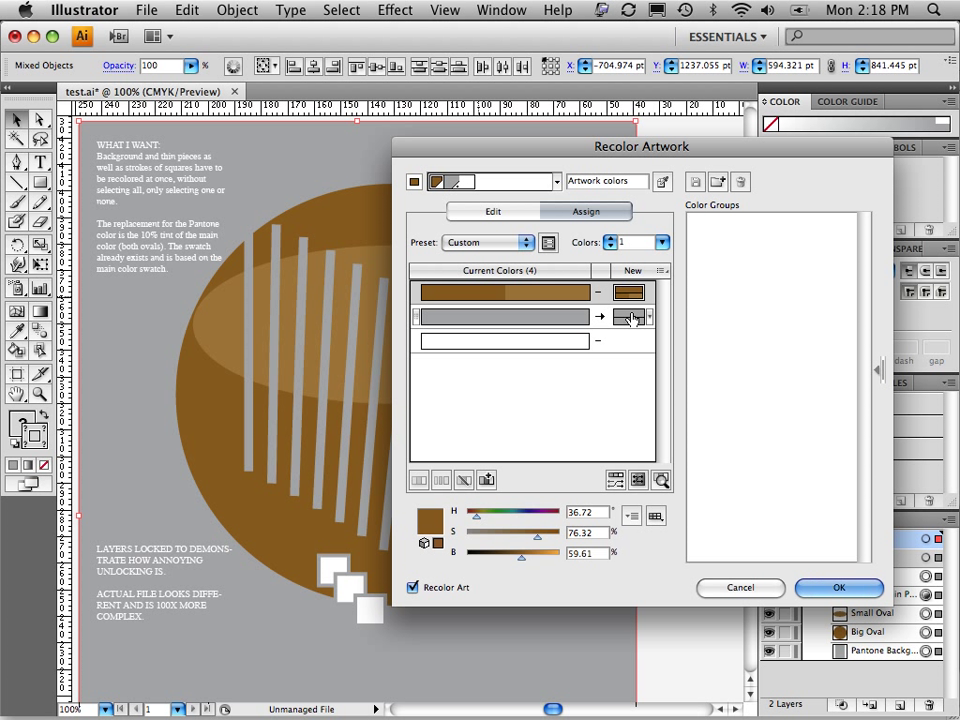
Step: Replace the grey silver color with the brown swatch's 10% tint and confirm
double_click(628, 316)
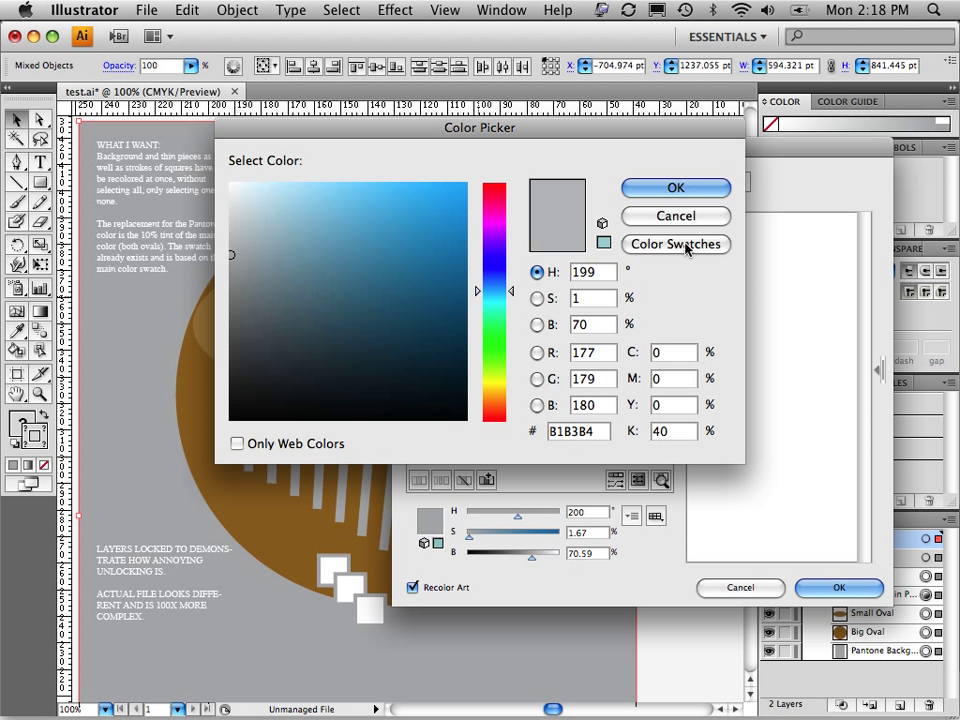
click(676, 244)
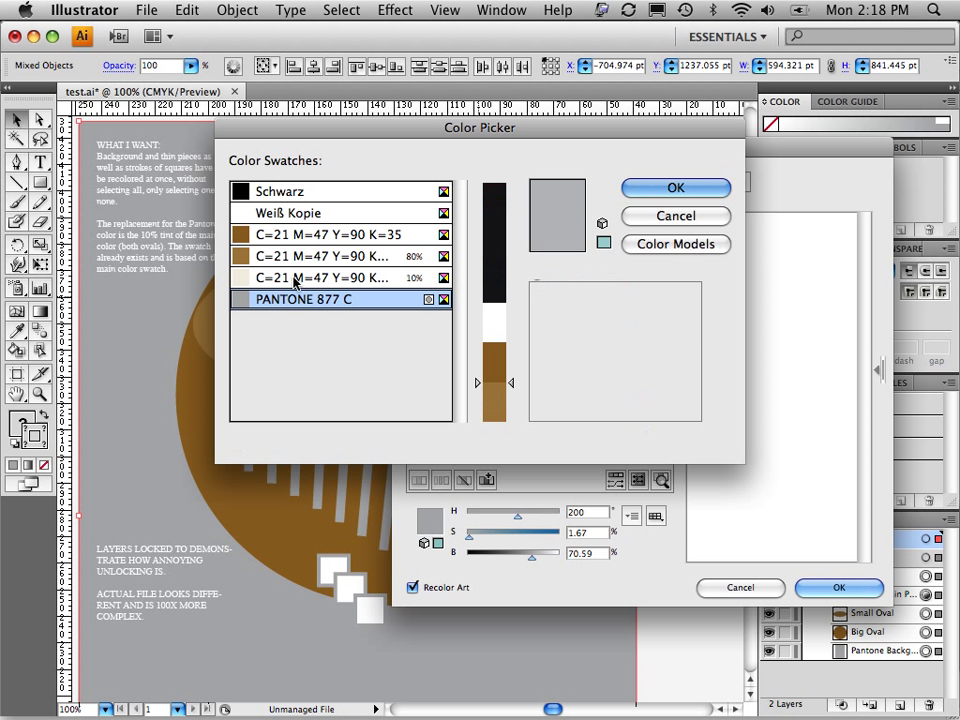
click(320, 277)
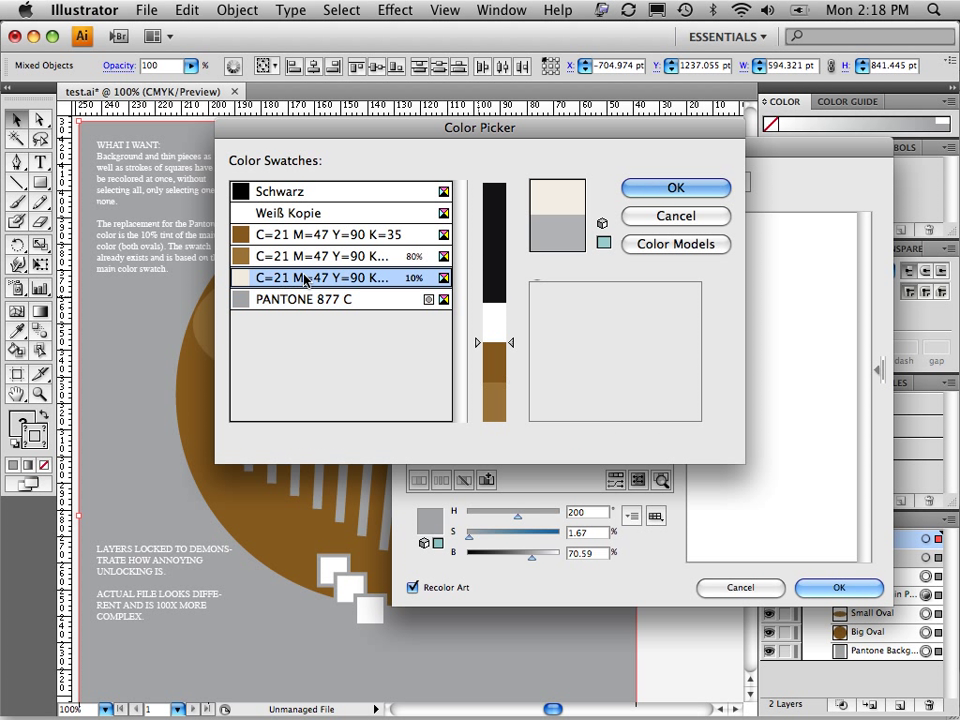
click(675, 188)
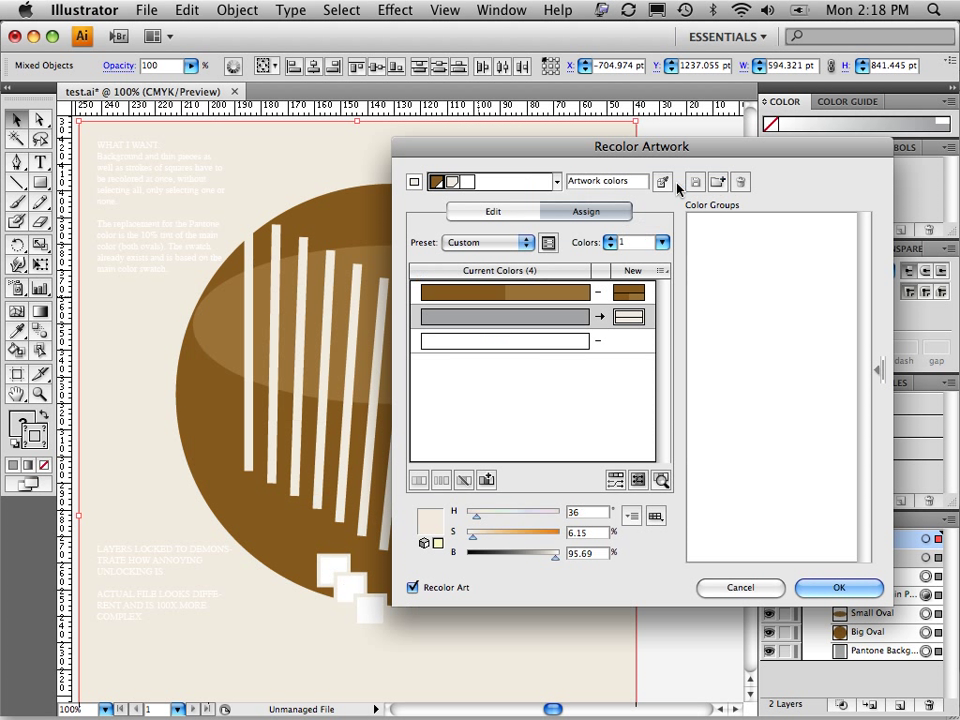
mouse_move(324, 668)
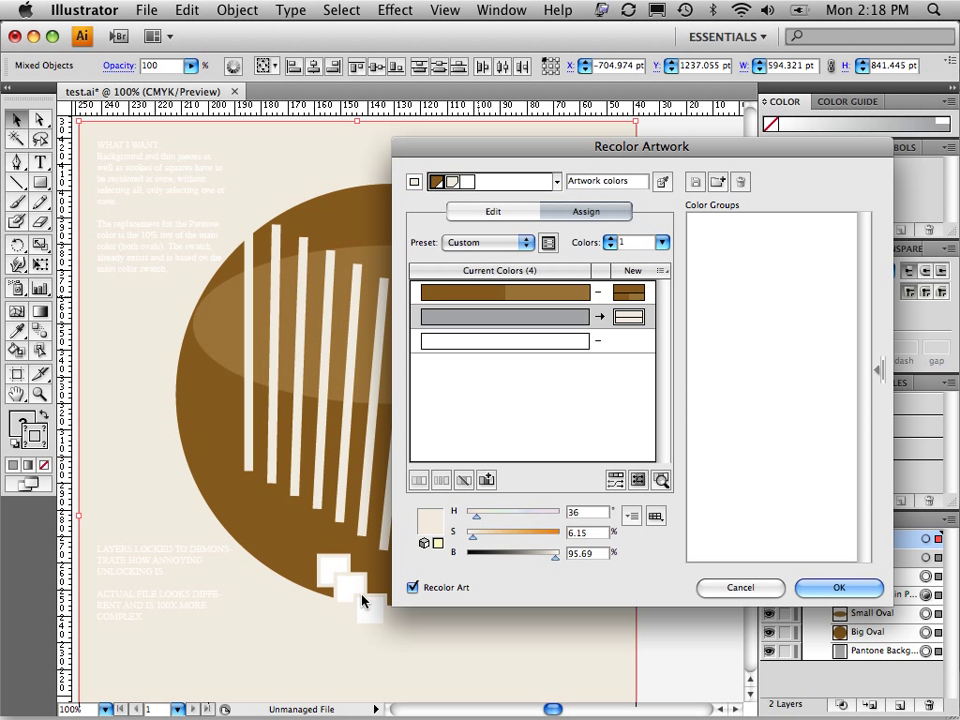
mouse_move(358, 607)
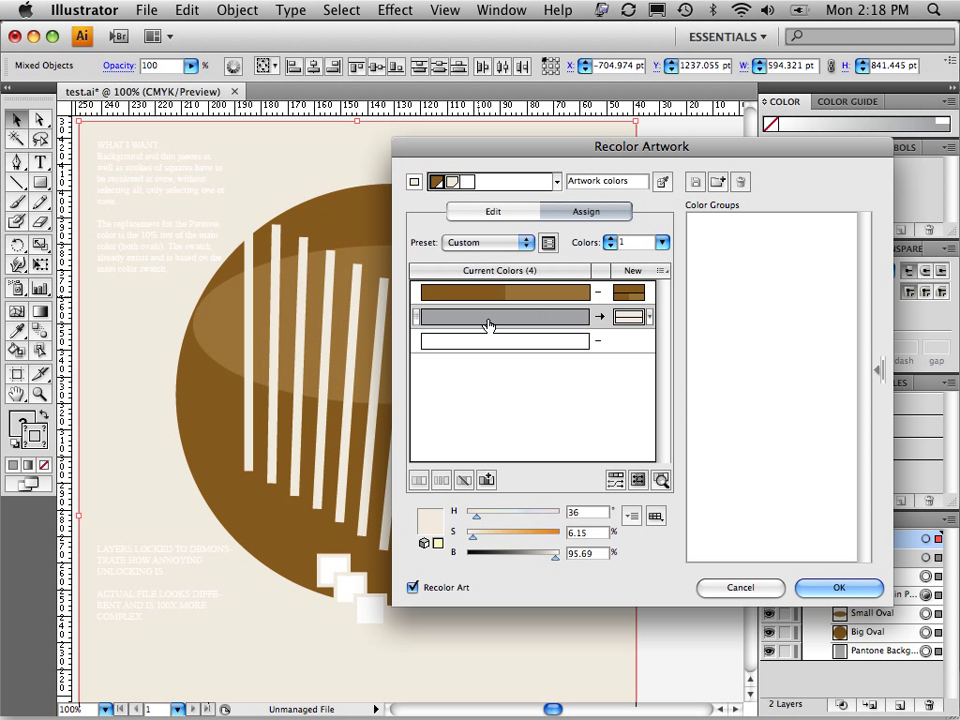
mouse_move(540, 320)
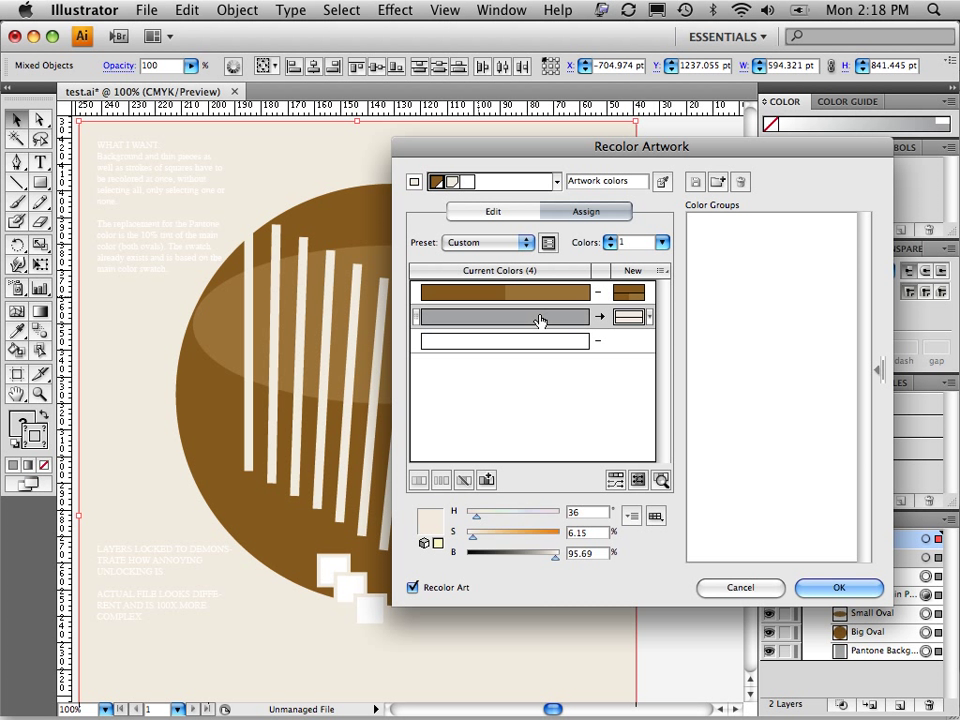
mouse_move(800, 575)
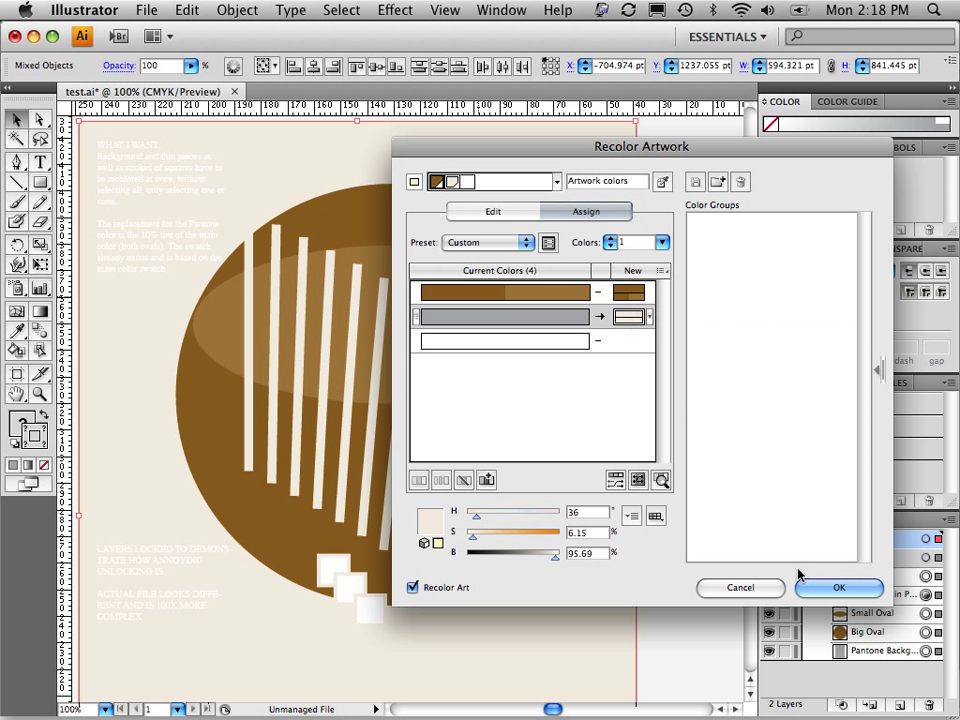